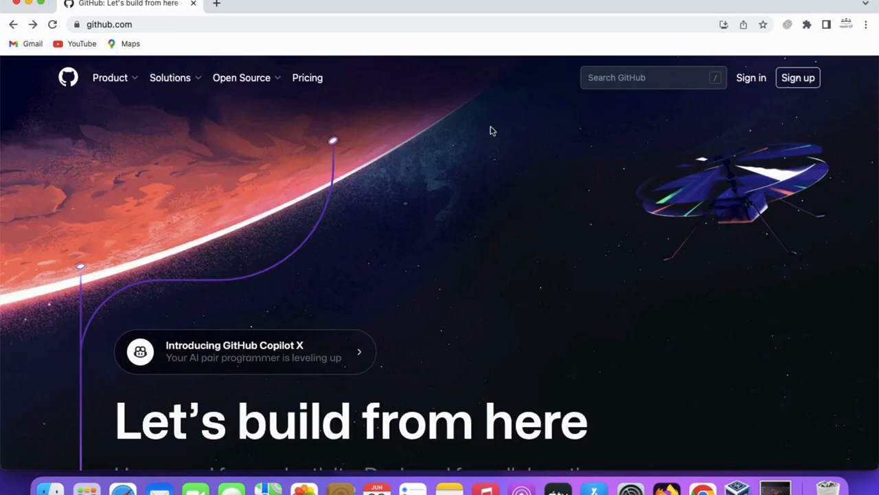
Search all of GitHub for BillCipher to list its 18 repository results.
click(652, 77)
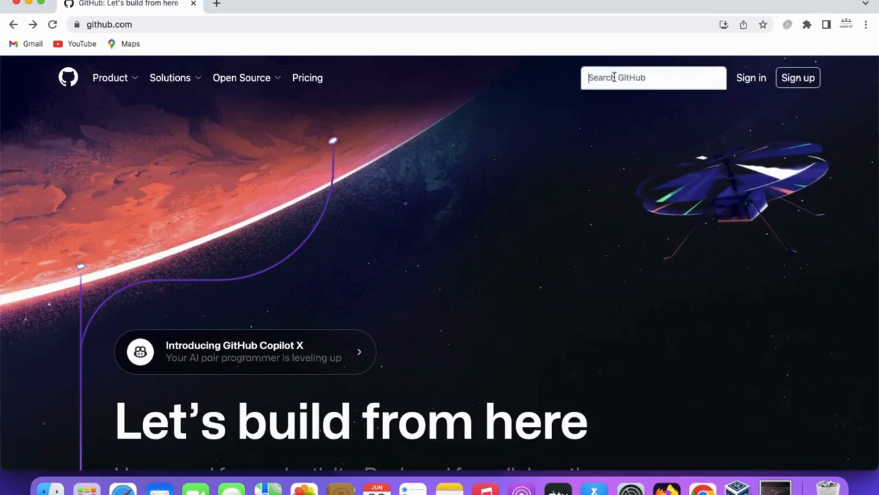
text(BillCipher)
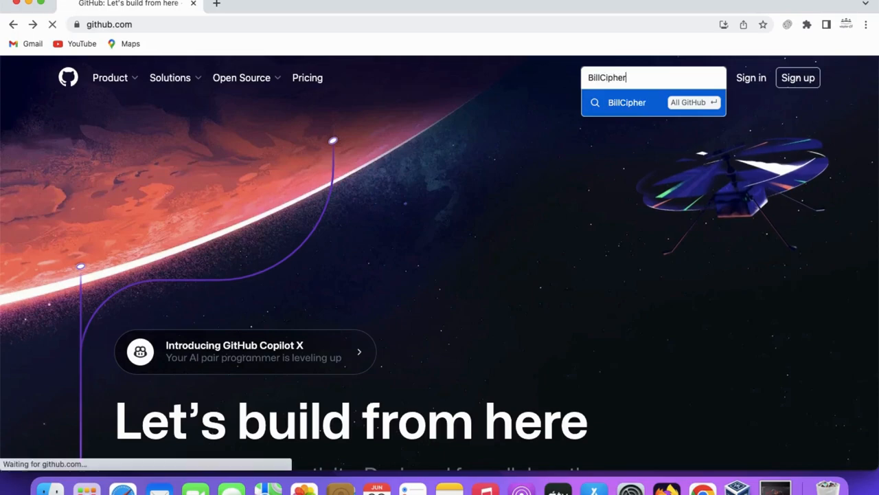
key(Enter)
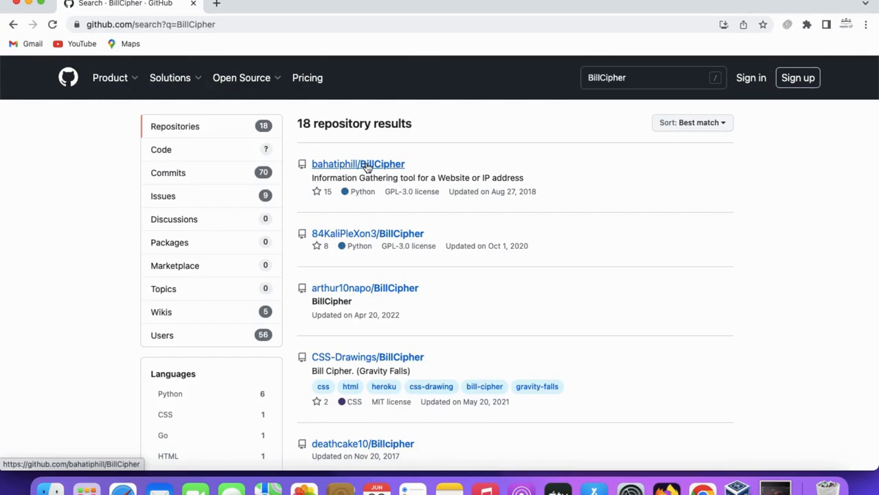
Open the bahatiphill/BillCipher repository and copy its HTTPS clone URL.
click(358, 164)
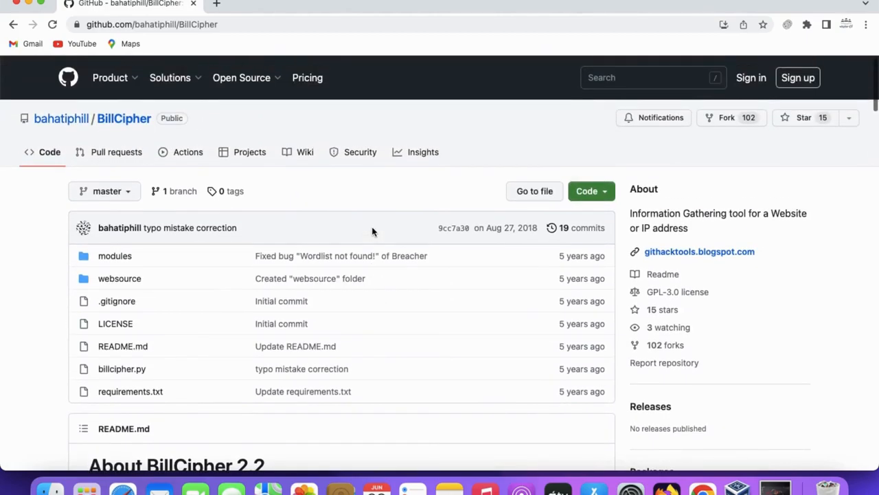
click(591, 191)
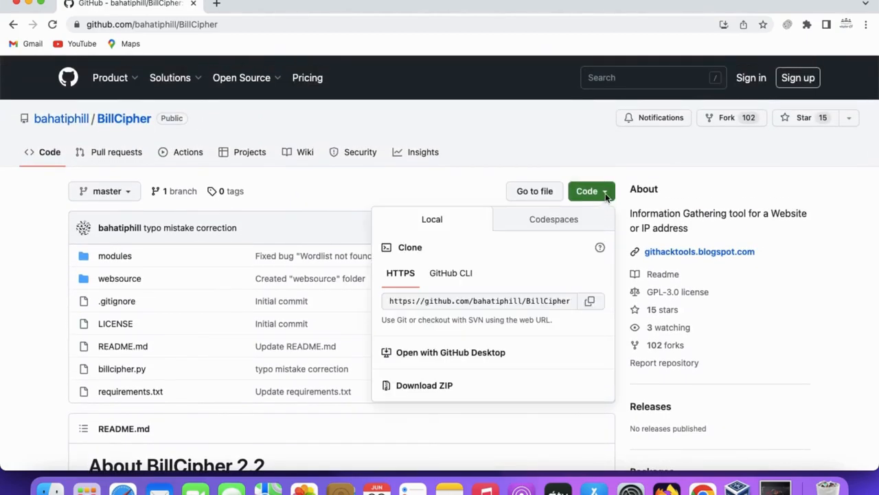
click(590, 300)
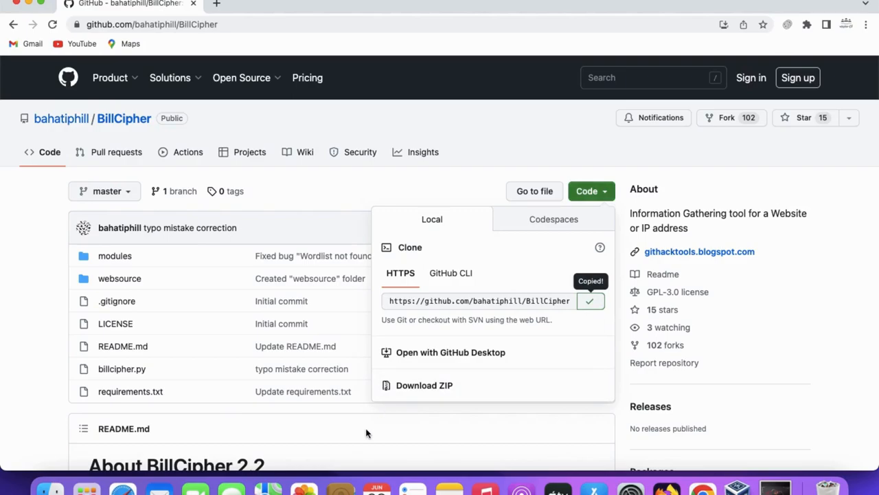
Scroll the README through the Features list to the Install and Run in Linux heading.
scroll(down, 3)
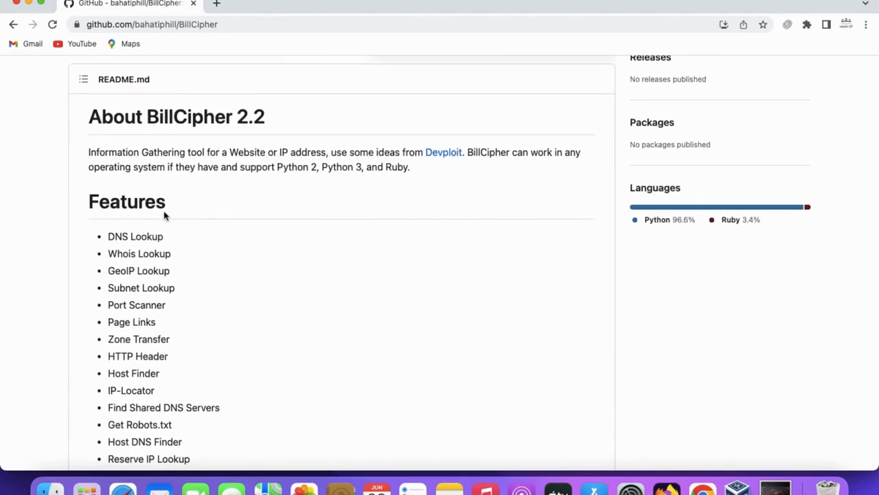
mouse_move(271, 209)
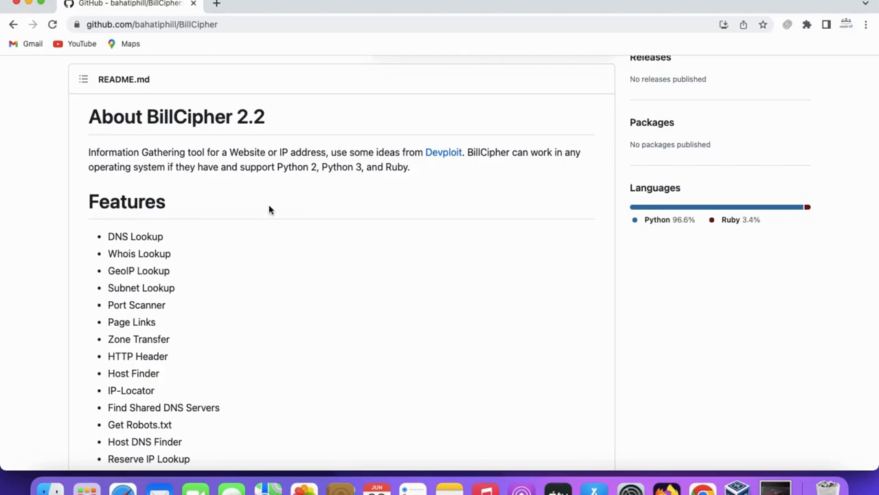
scroll(down, 3)
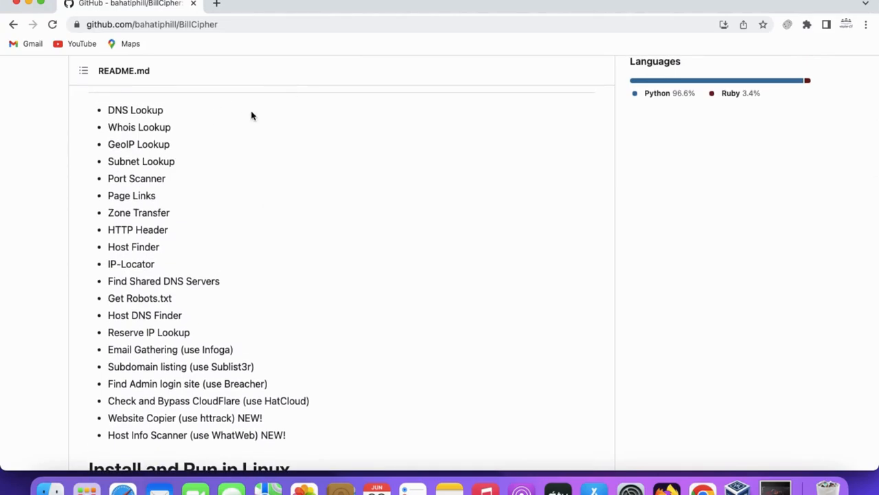
mouse_move(181, 198)
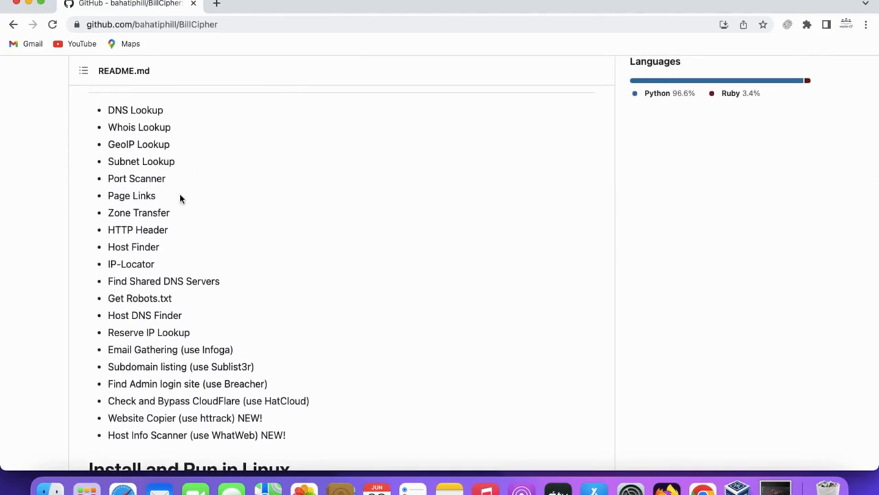
mouse_move(268, 203)
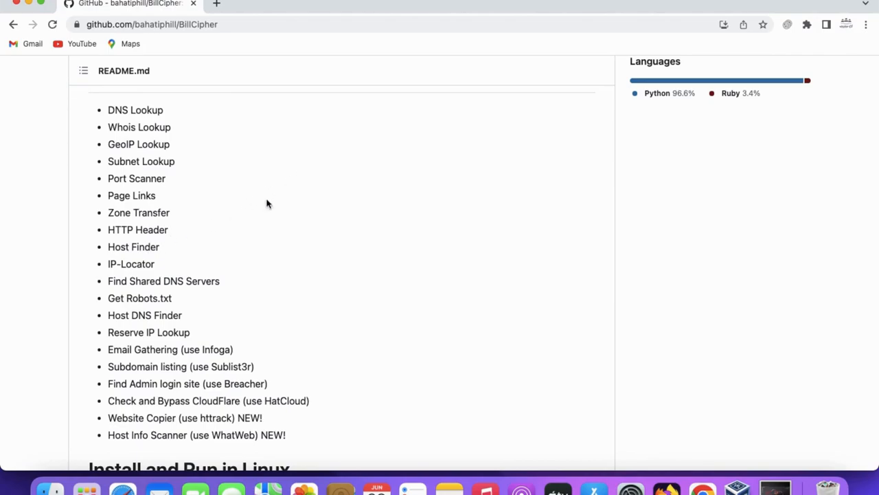
mouse_move(344, 114)
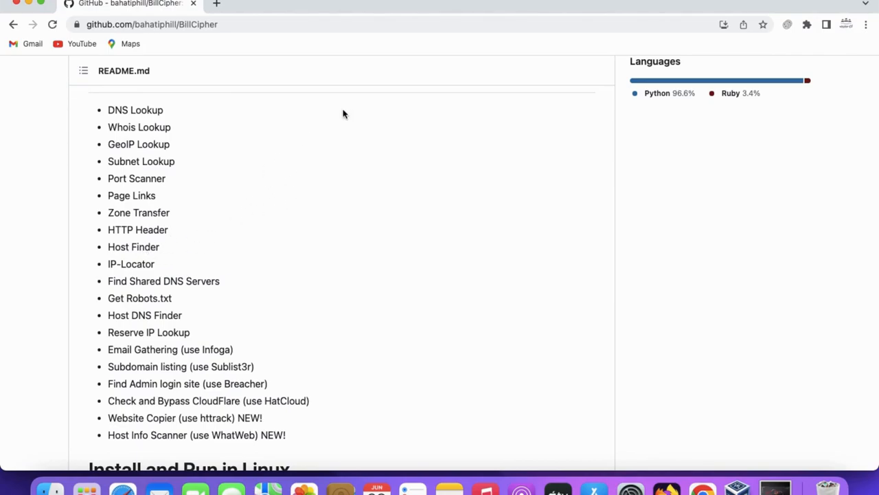
mouse_move(242, 292)
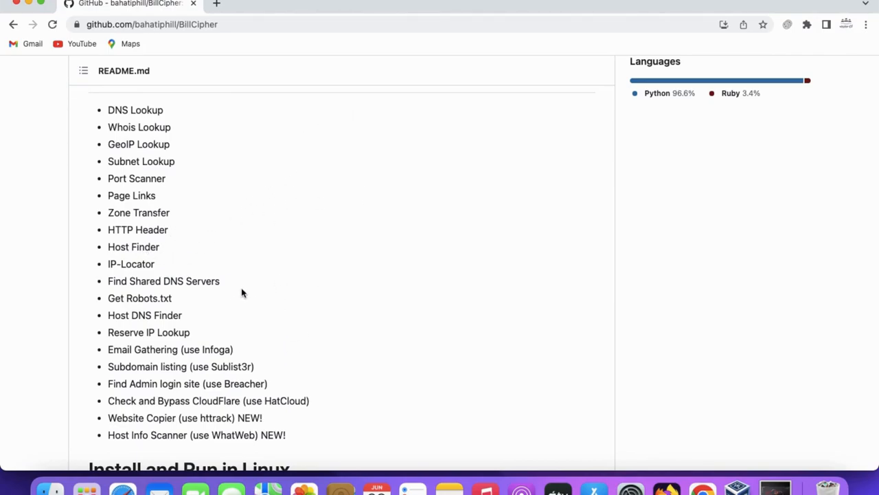
mouse_move(184, 299)
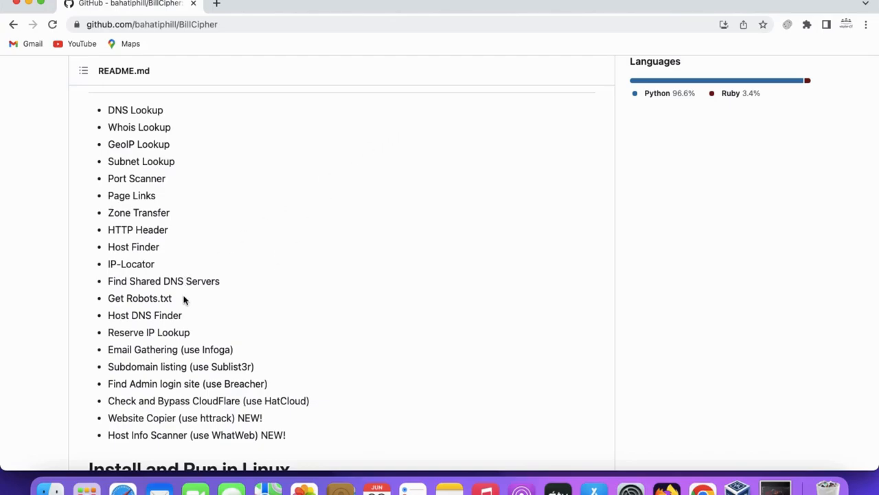
mouse_move(306, 289)
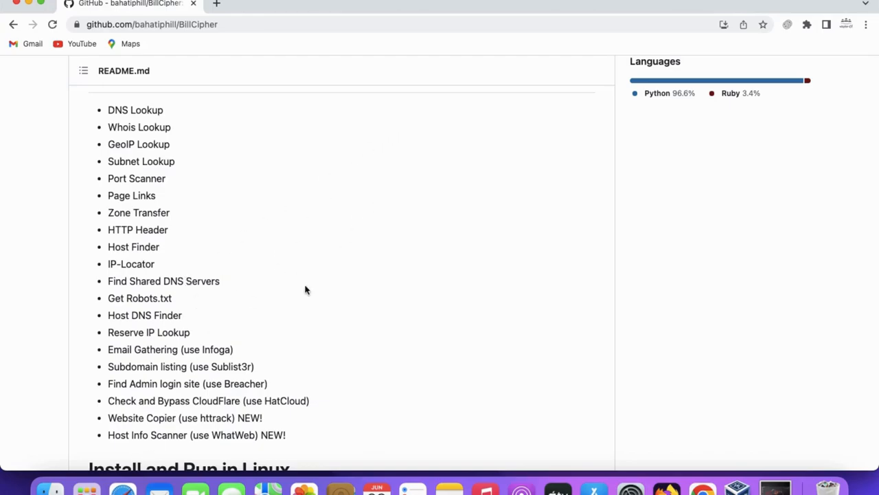
mouse_move(272, 356)
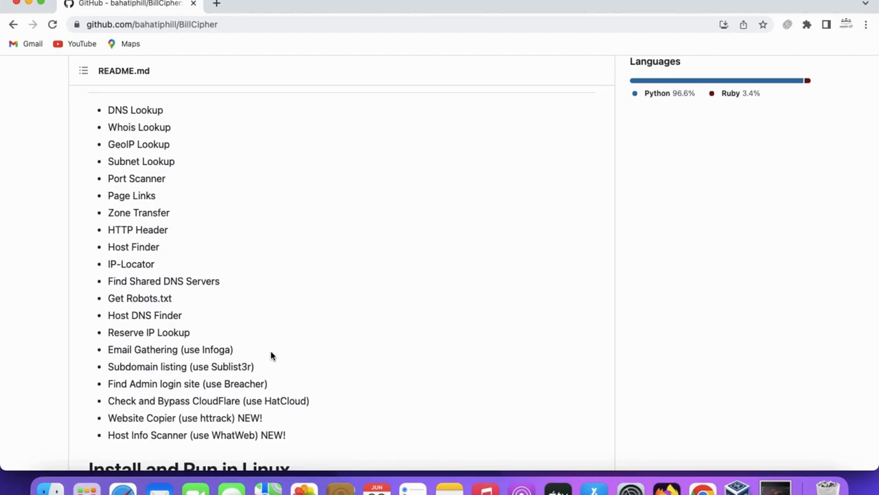
mouse_move(359, 329)
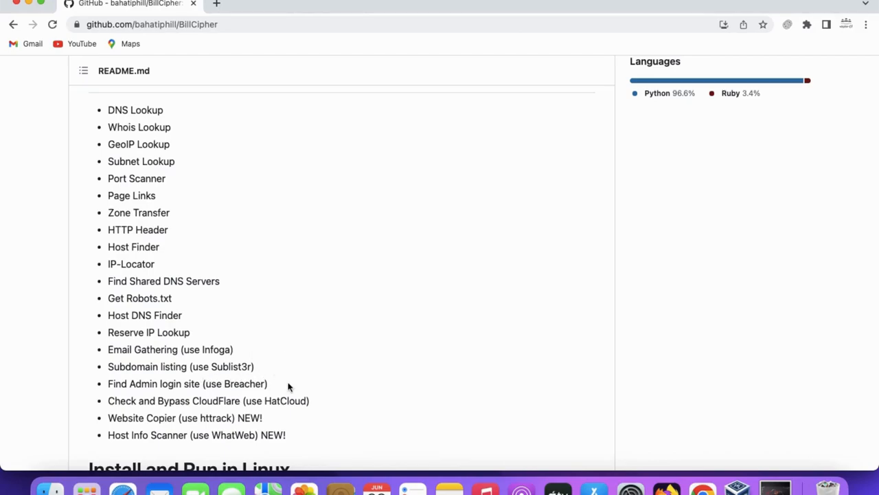
mouse_move(268, 383)
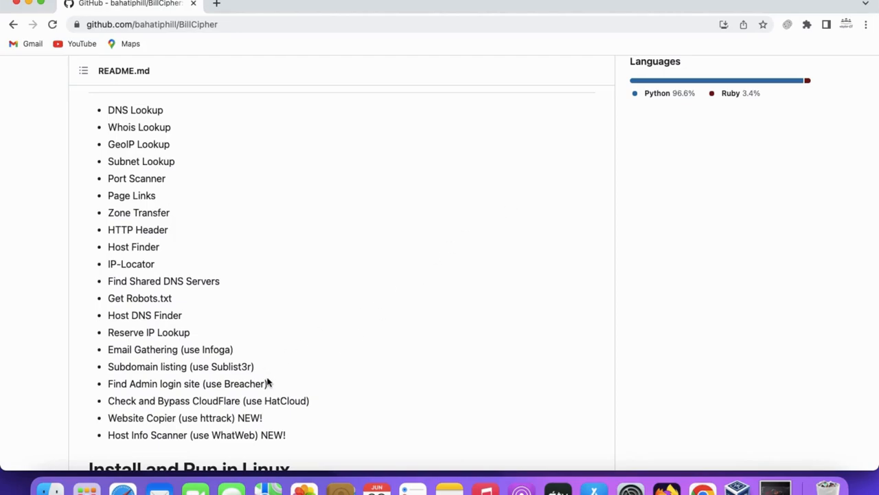
scroll(down, 3)
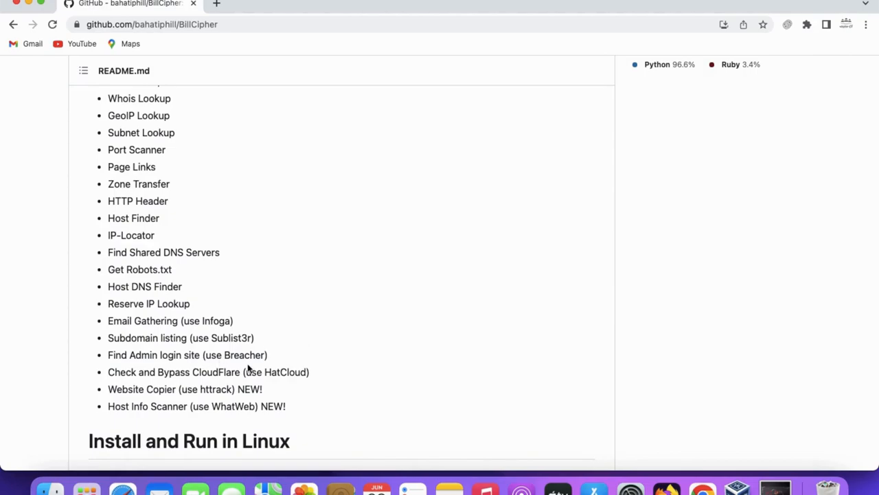
mouse_move(278, 382)
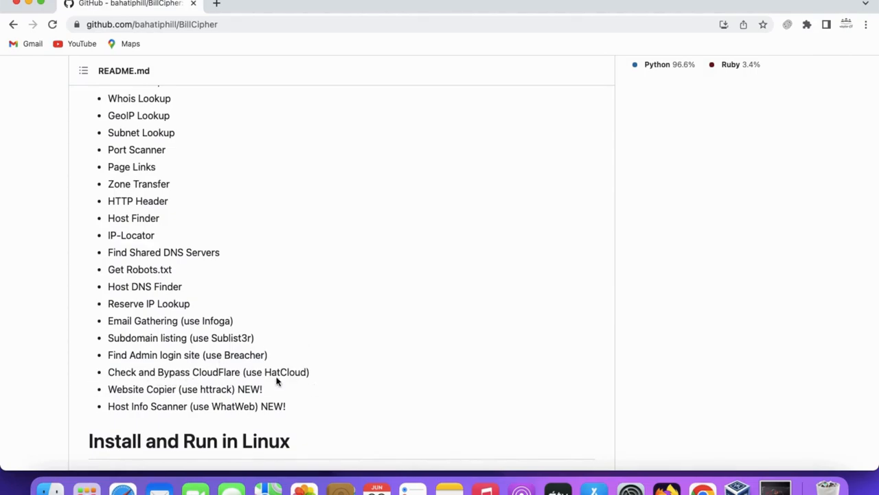
mouse_move(6, 475)
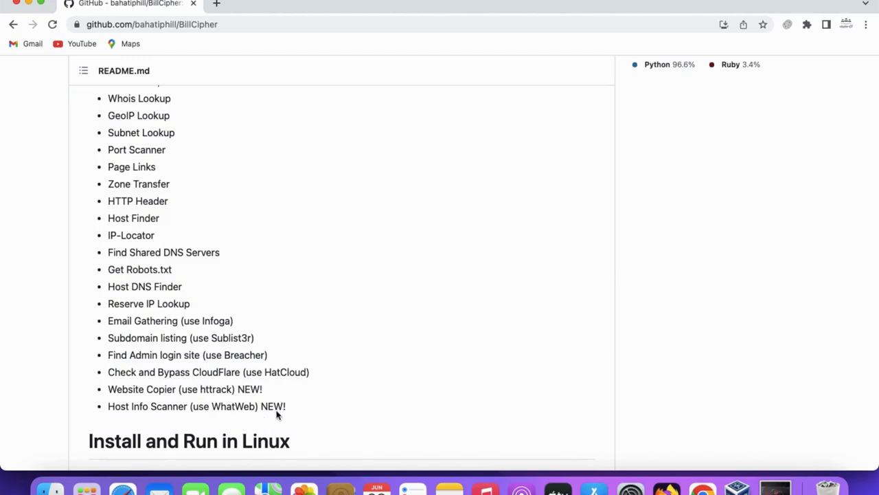
mouse_move(630, 439)
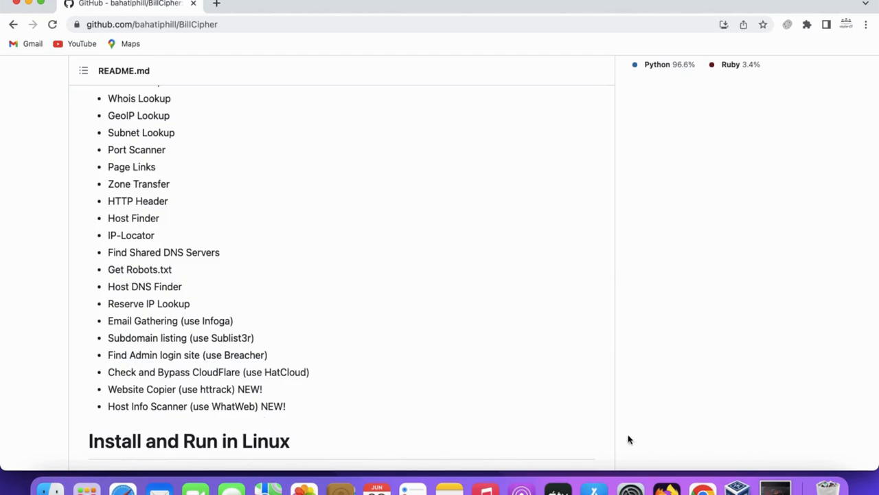
mouse_move(774, 490)
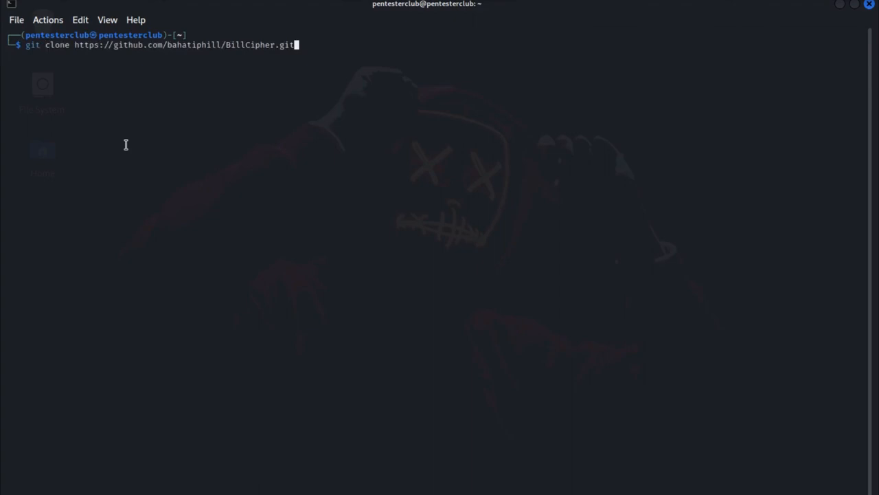
Clone BillCipher, change into the BillCipher folder and list its files.
key(Return)
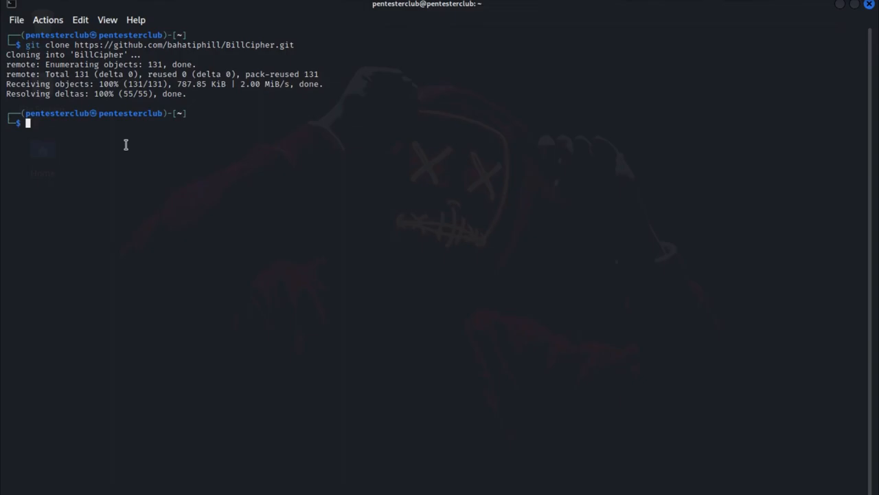
text(cd BillCipher)
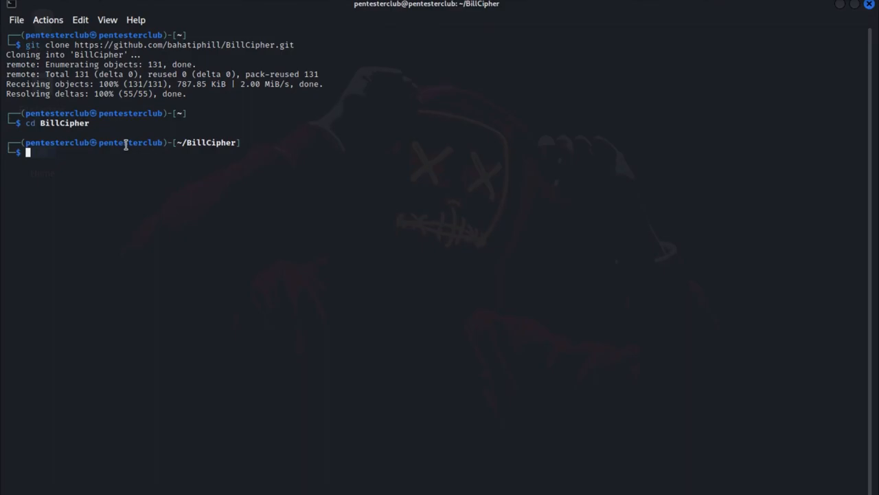
text(ls)
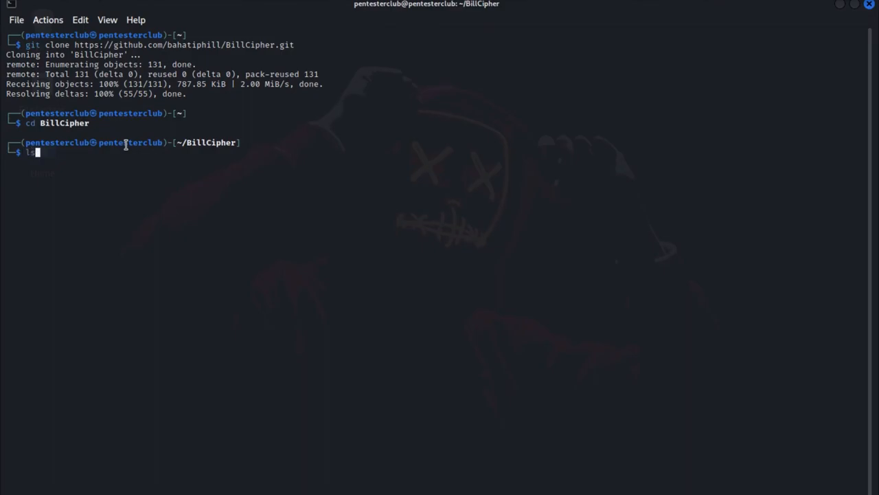
key(Return)
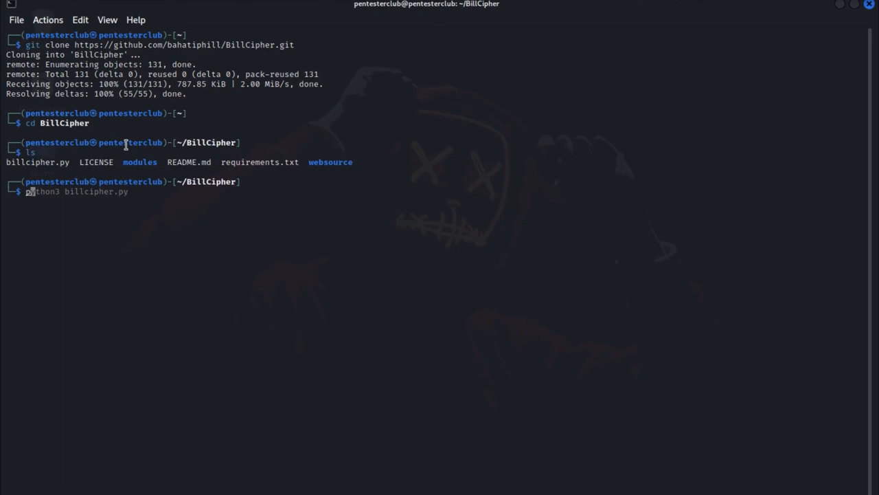
Install requirements.txt with pip3 and launch python3 billcipher.py.
text(pip3 install -r requirements.txt)
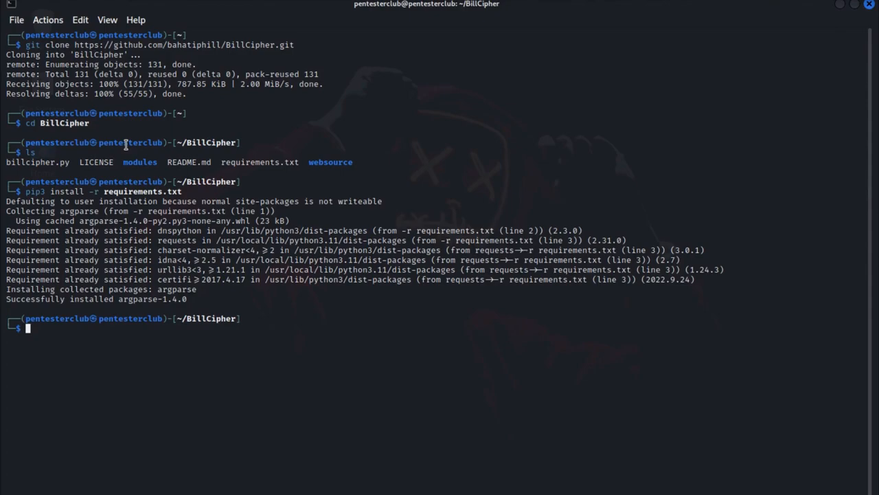
text(python3 billcipher.py)
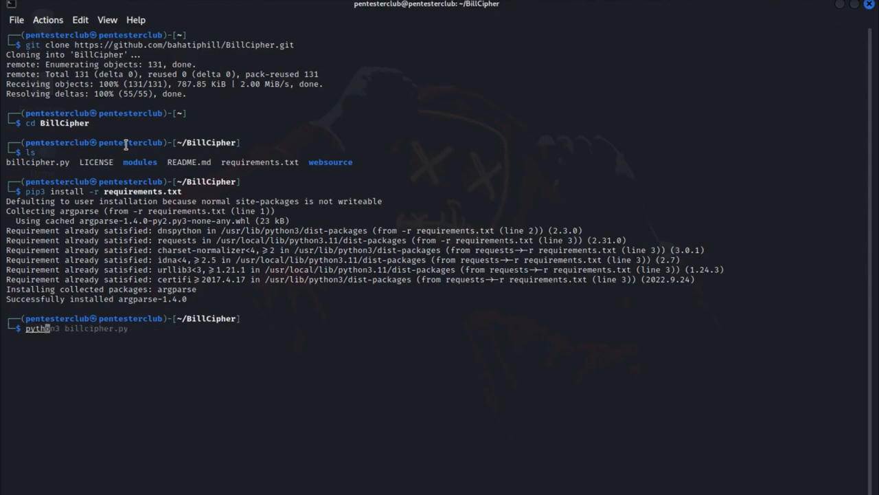
key(Return)
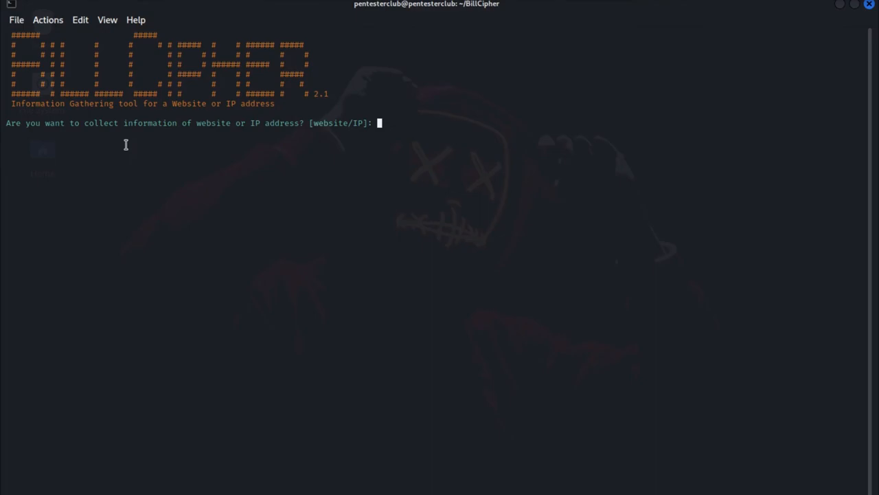
Answer BillCipher's prompts with website and kali.org to reach the options menu.
text(website)
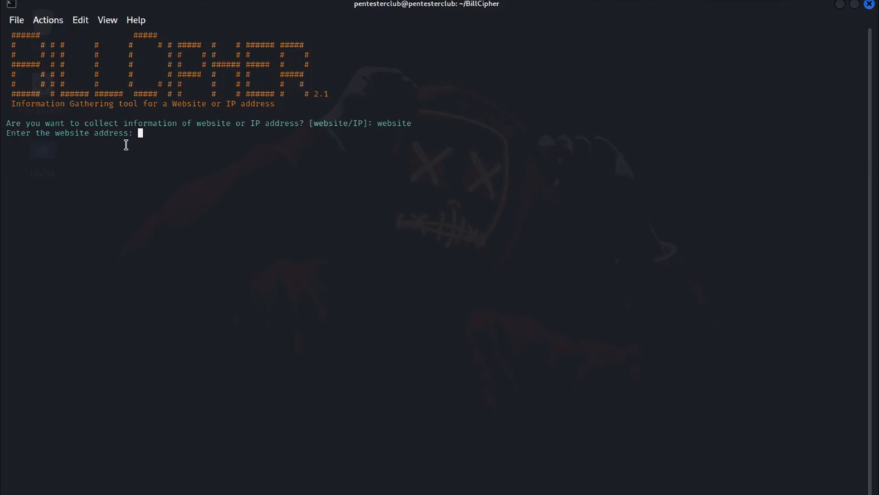
text(kali.org)
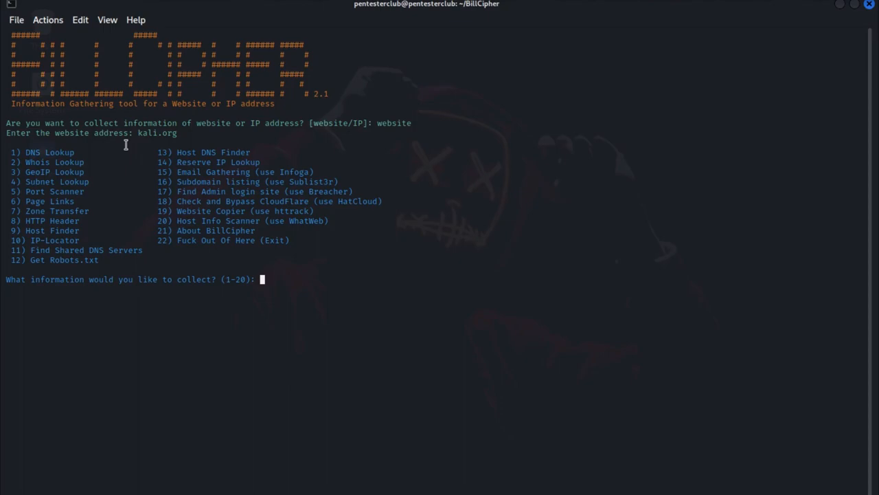
mouse_move(128, 146)
text(1)
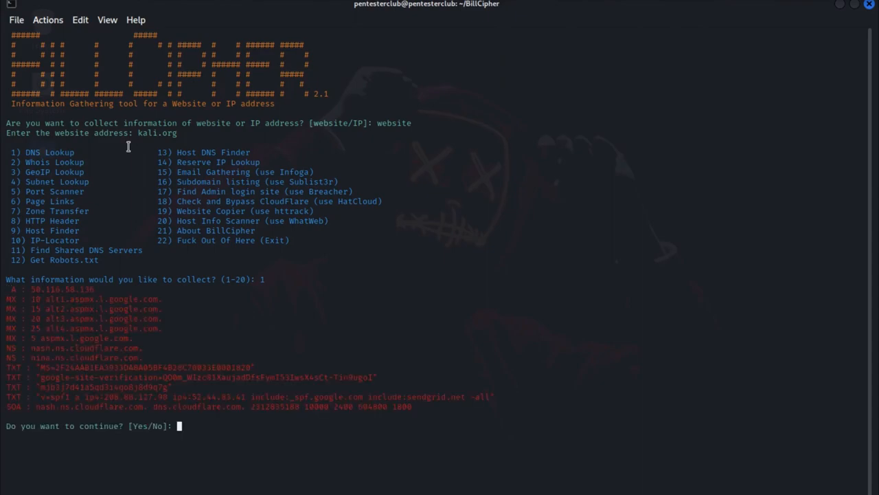
Answer yes, then website and kali.org, and scroll through the reverse IP results.
text(yes)
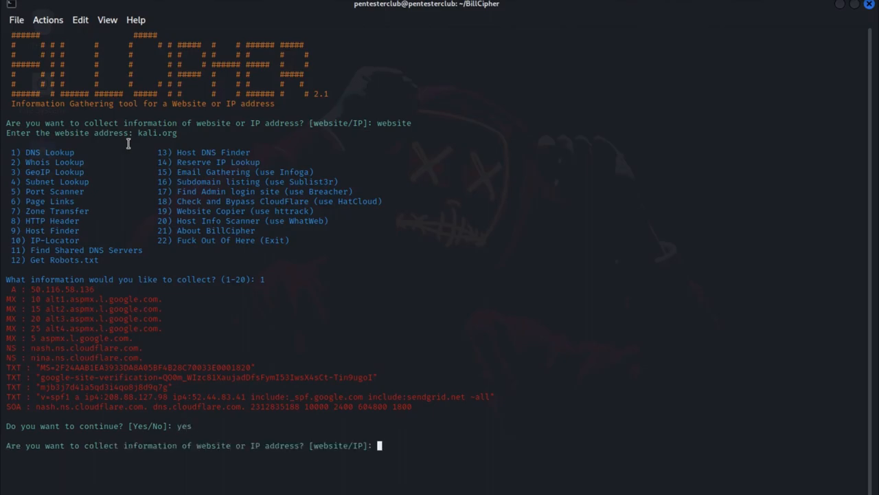
text(website)
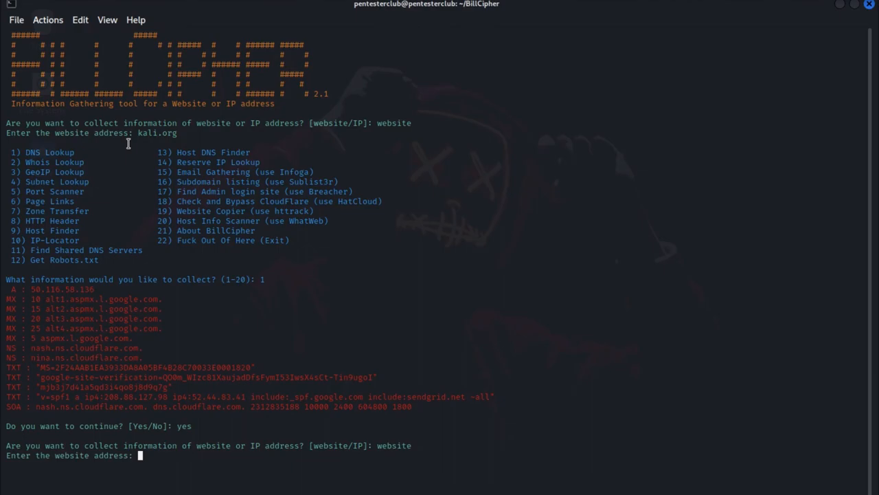
text(kali.org)
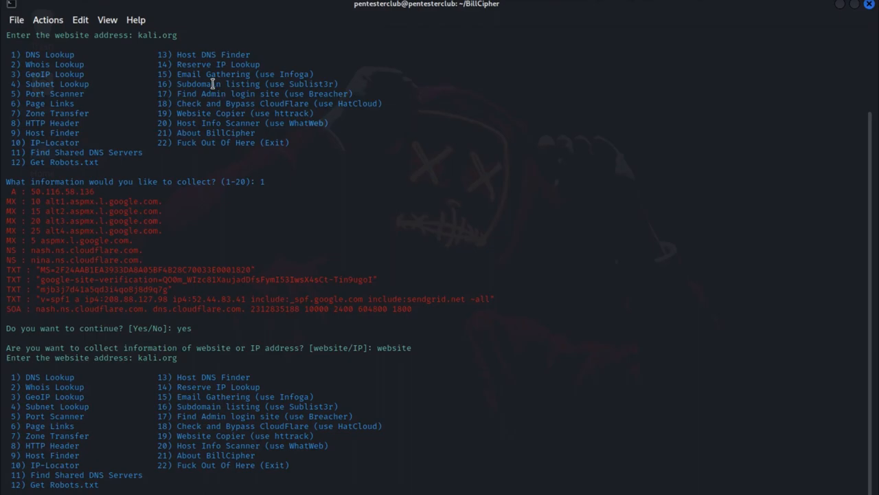
mouse_move(199, 74)
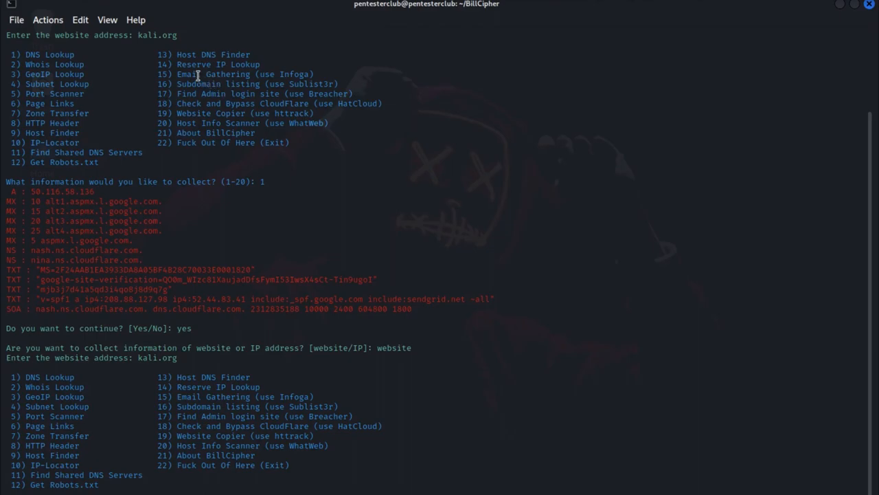
scroll(down, 3)
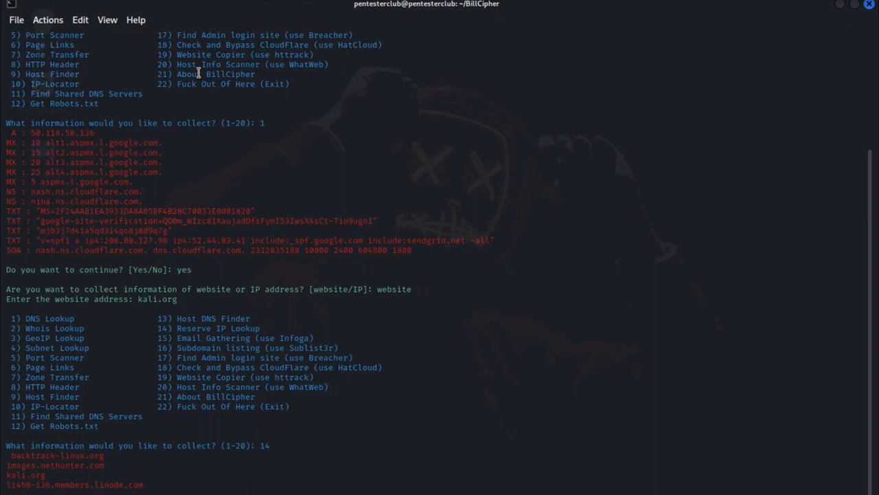
mouse_move(5, 474)
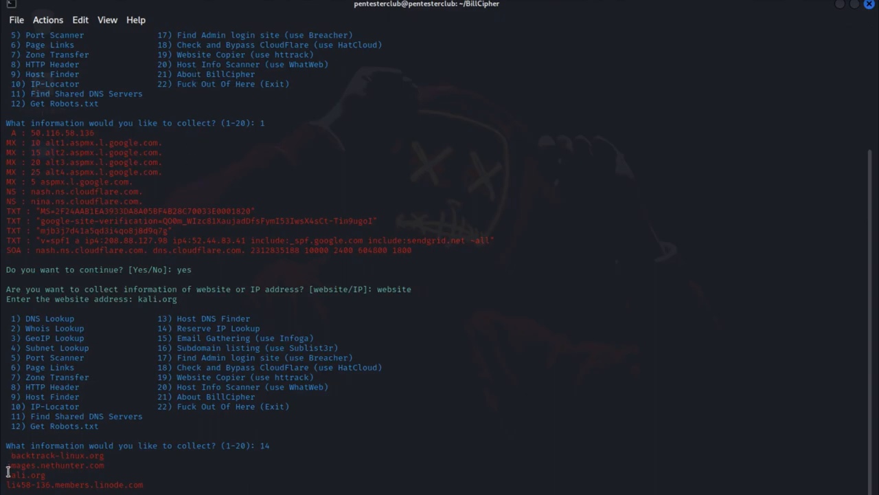
mouse_move(194, 388)
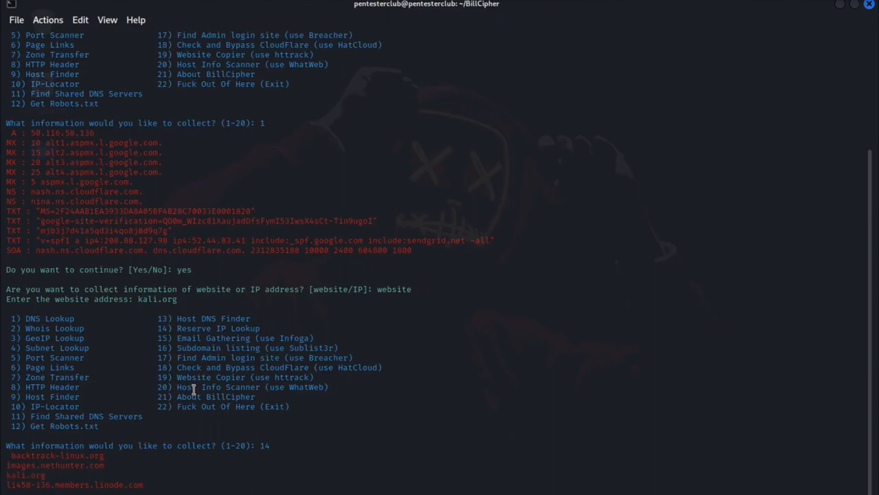
mouse_move(191, 463)
text(yes)
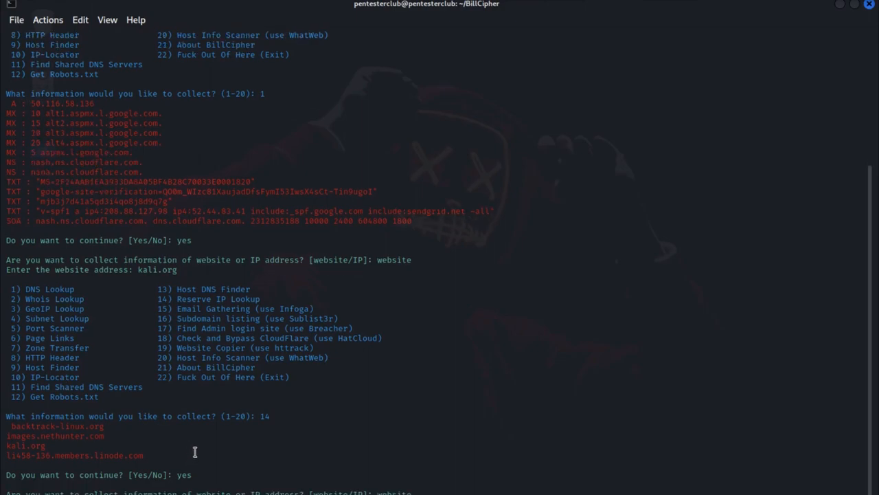
mouse_move(195, 449)
text(kali.org)
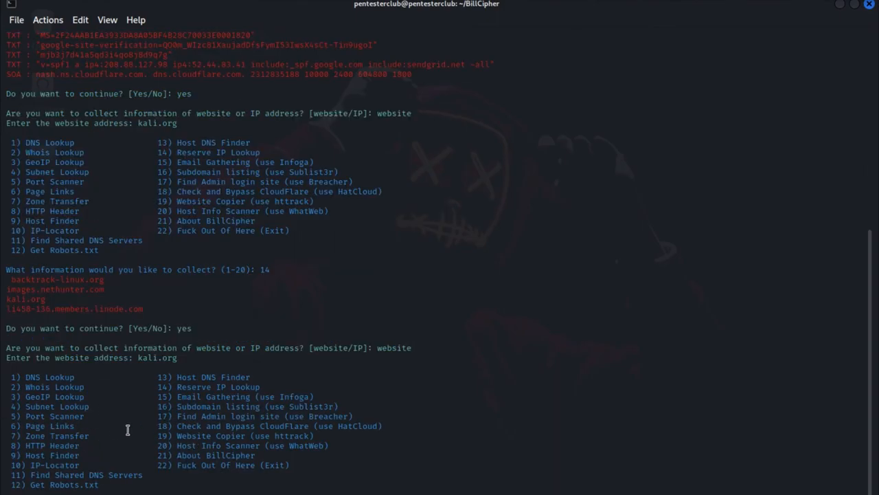
mouse_move(96, 406)
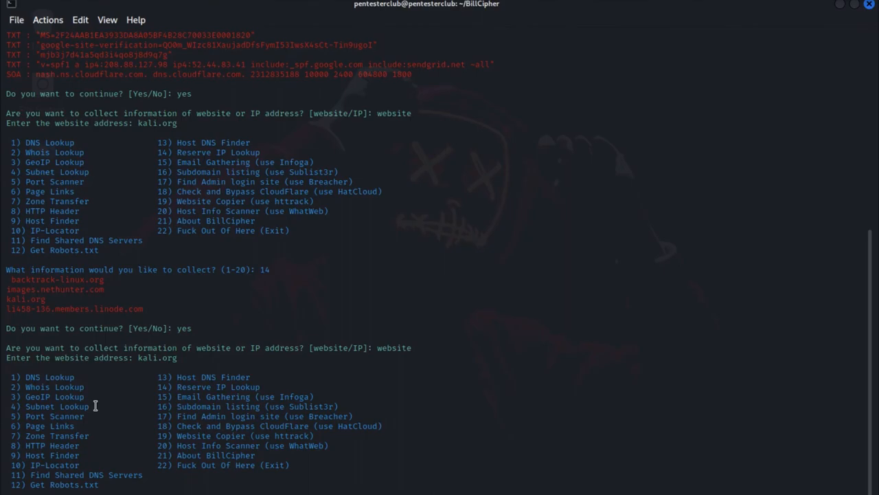
mouse_move(99, 406)
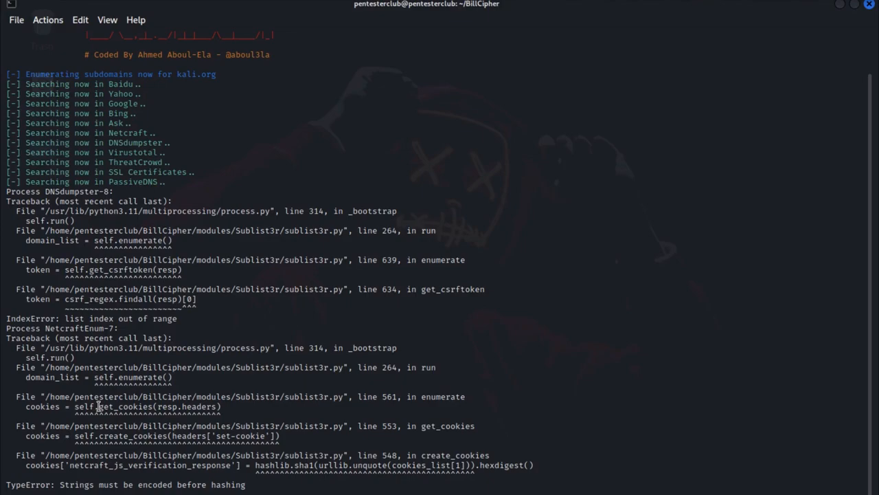
Scroll through the Sublist3r subdomain output for kali.org and its Python errors.
scroll(down, 3)
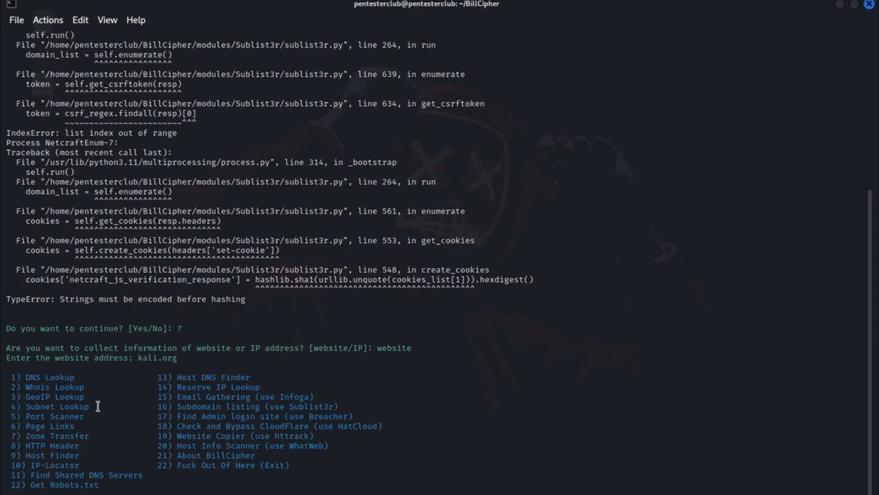
mouse_move(237, 446)
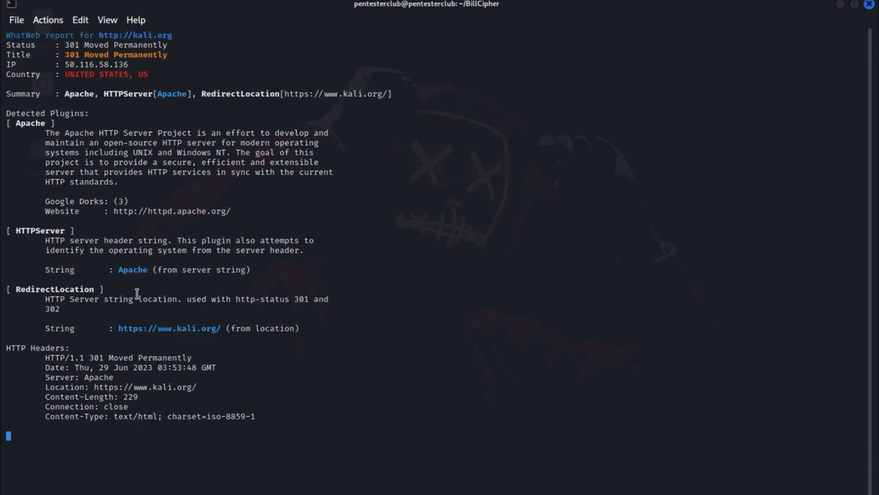
mouse_move(81, 49)
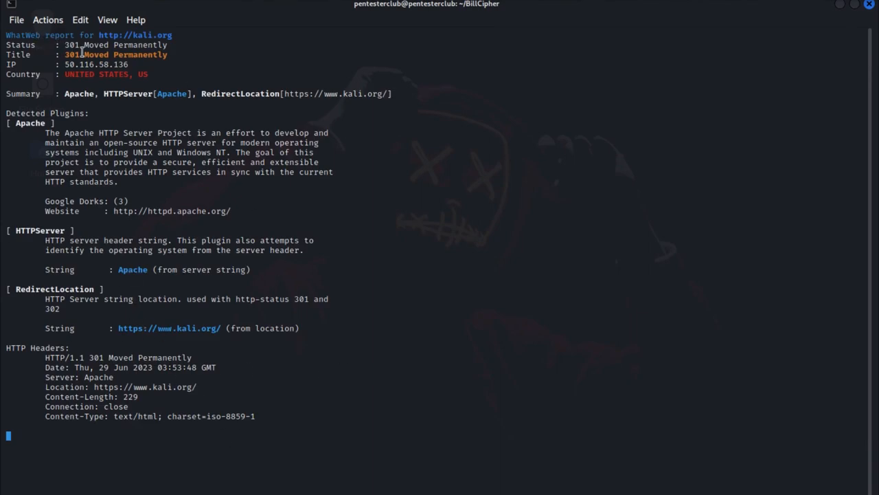
mouse_move(121, 77)
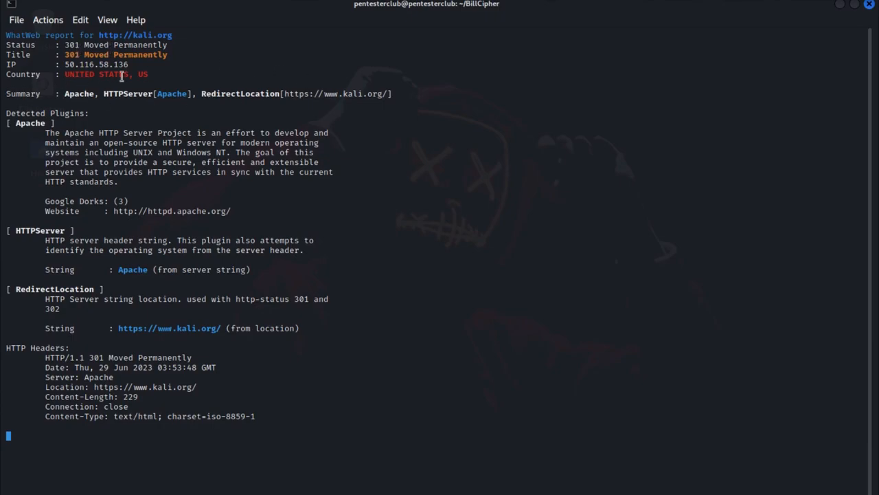
mouse_move(117, 117)
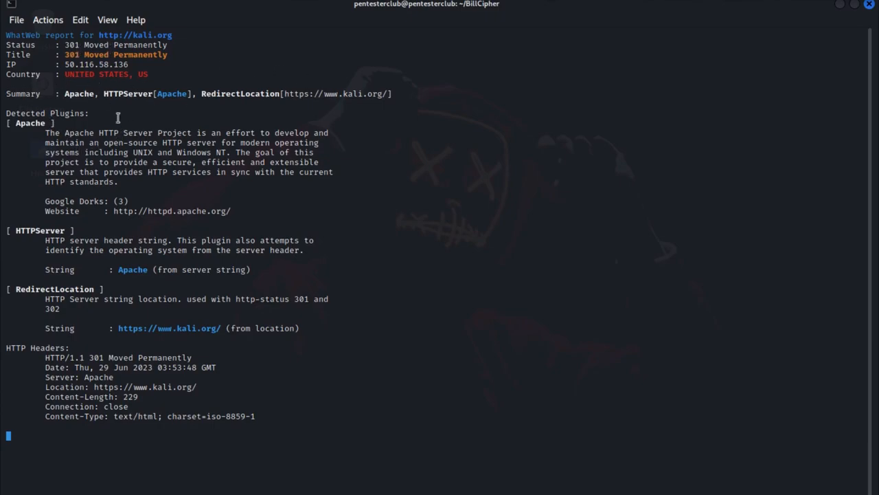